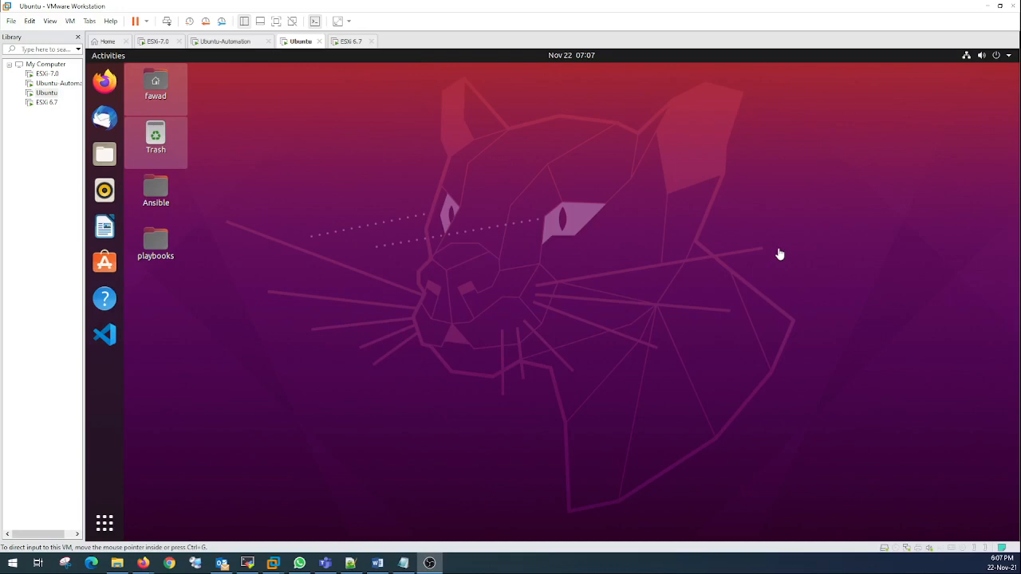
pyautogui.moveTo(372, 198)
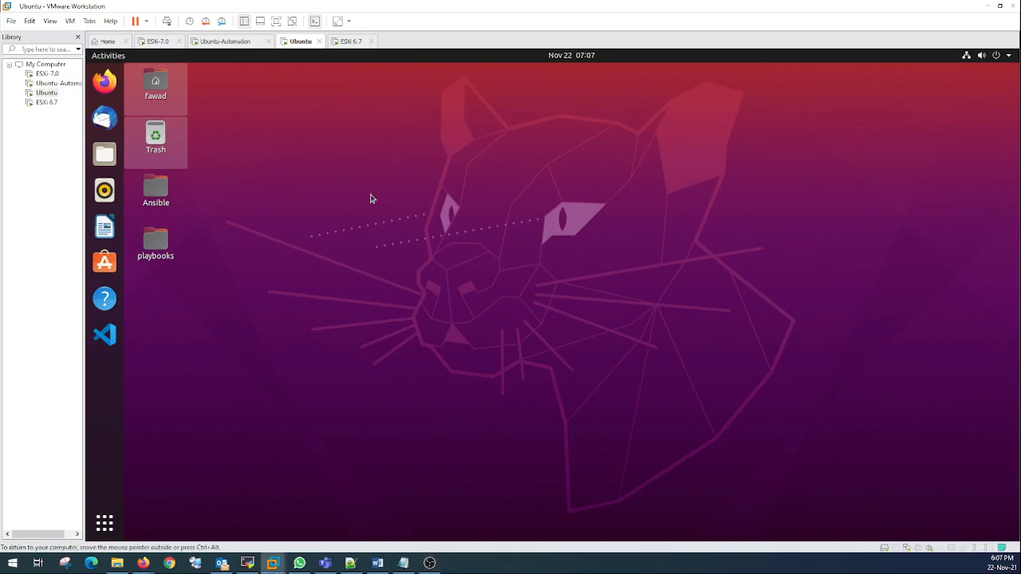
pyautogui.moveTo(391, 190)
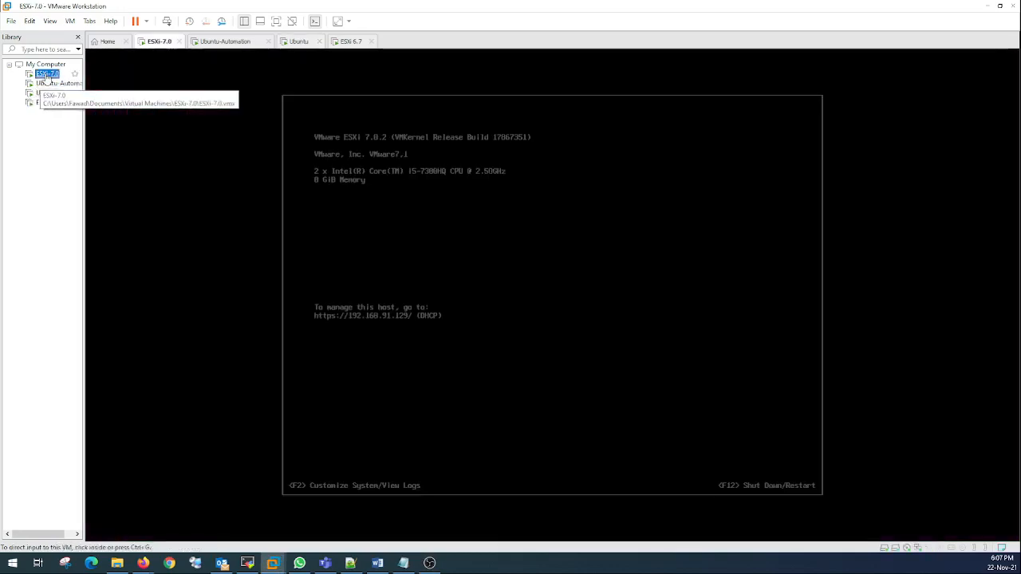
# Step: Wake the ESXi console, switch to the Ubuntu VM and open a terminal in its Desktop folder
pyautogui.click(550, 295)
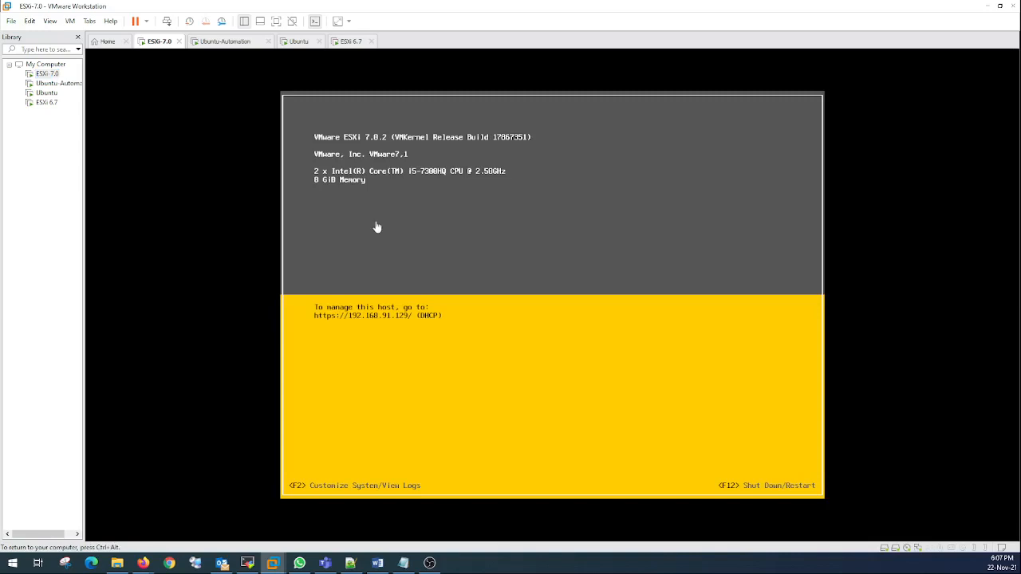
pyautogui.moveTo(249, 182)
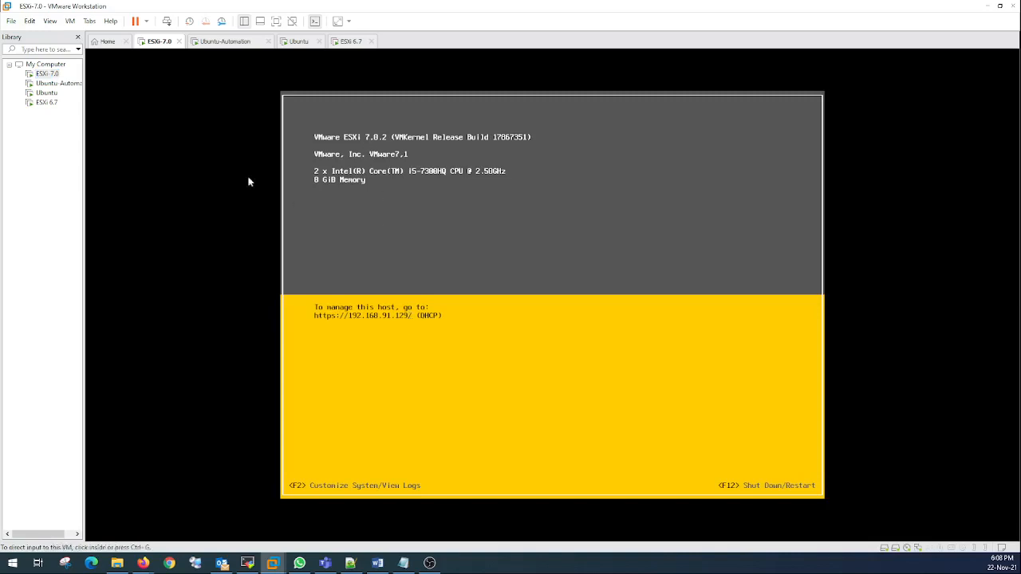
pyautogui.click(351, 45)
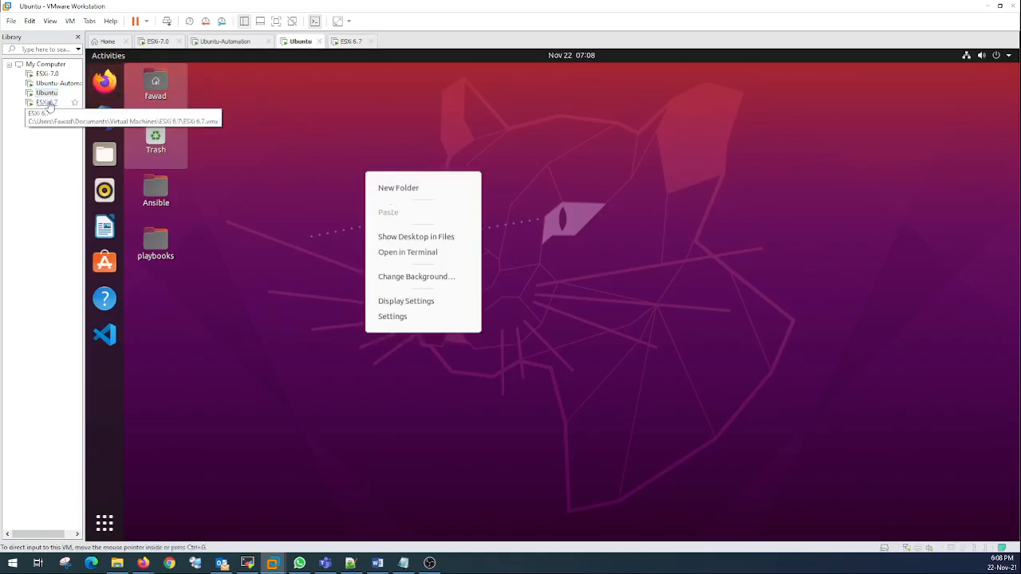
pyautogui.click(48, 92)
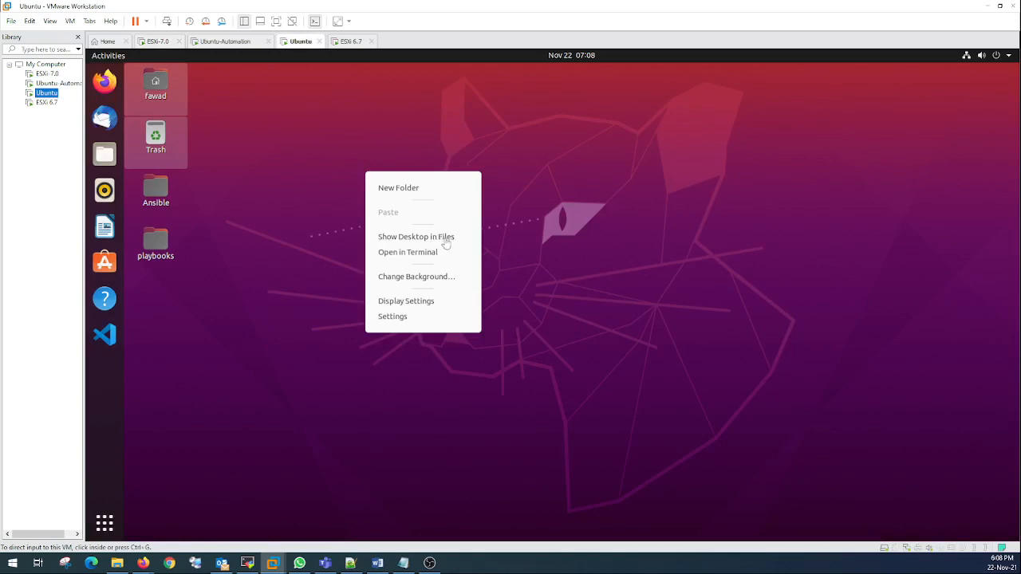
pyautogui.moveTo(427, 252)
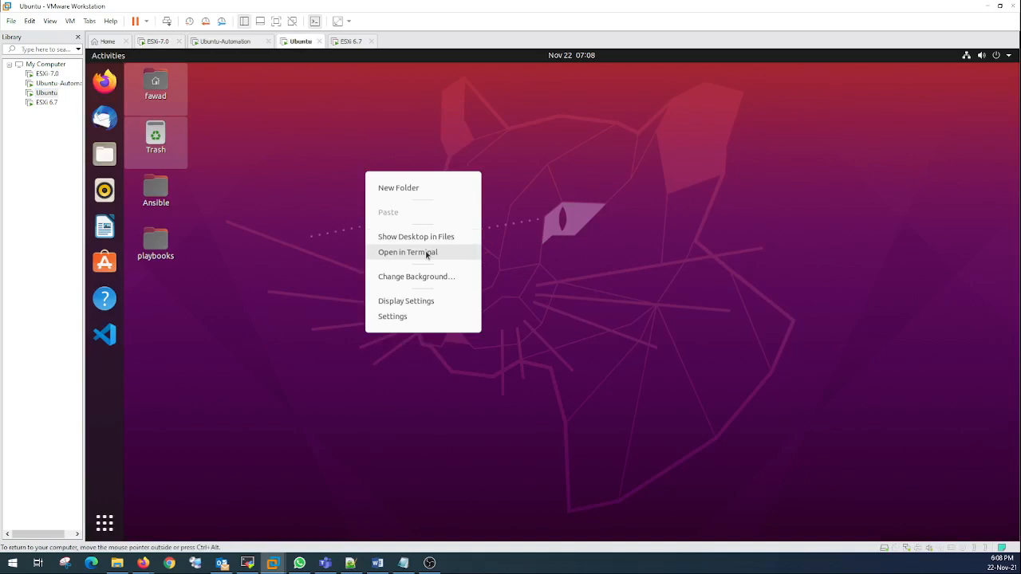
pyautogui.click(406, 252)
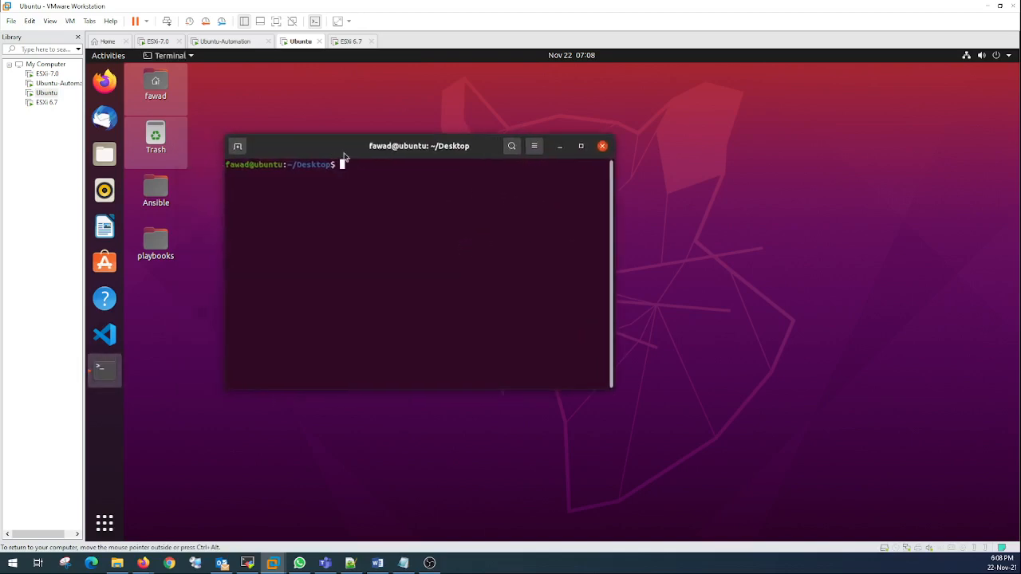
pyautogui.moveTo(386, 172)
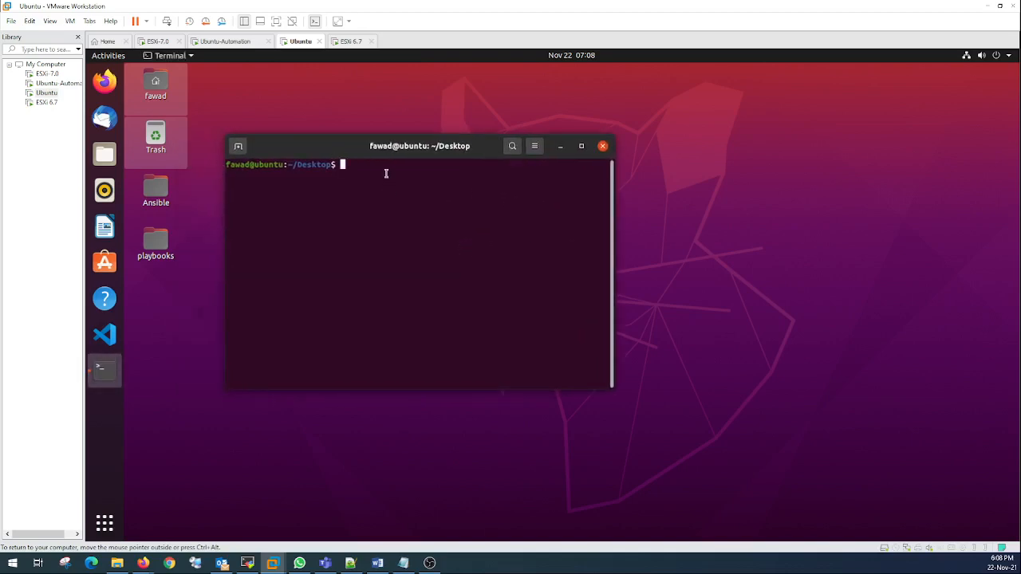
# Step: Log into the ESXi host as root at 192.168.91.129 over SSH with its password
pyautogui.write('ssh')
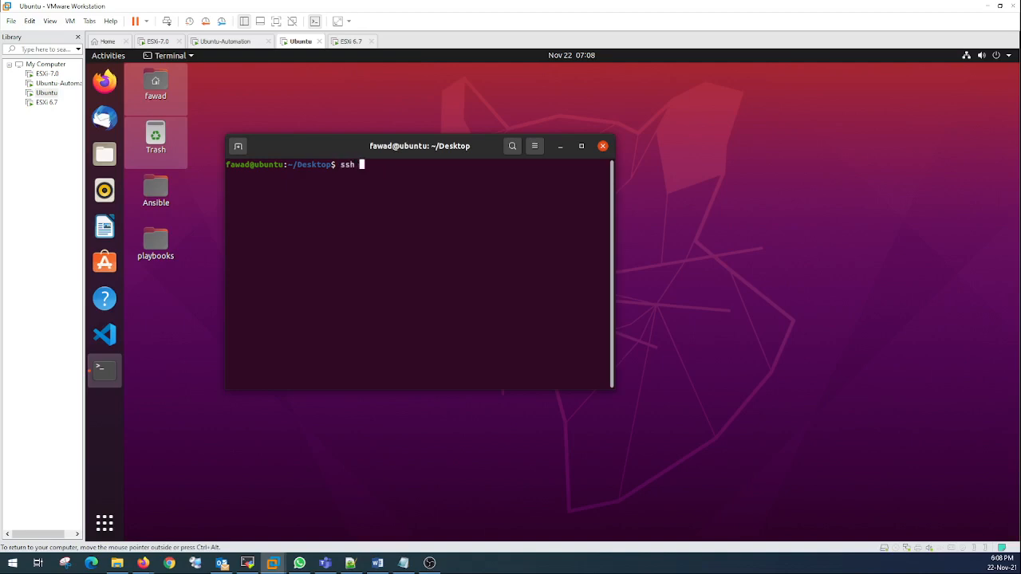
pyautogui.write('root@1')
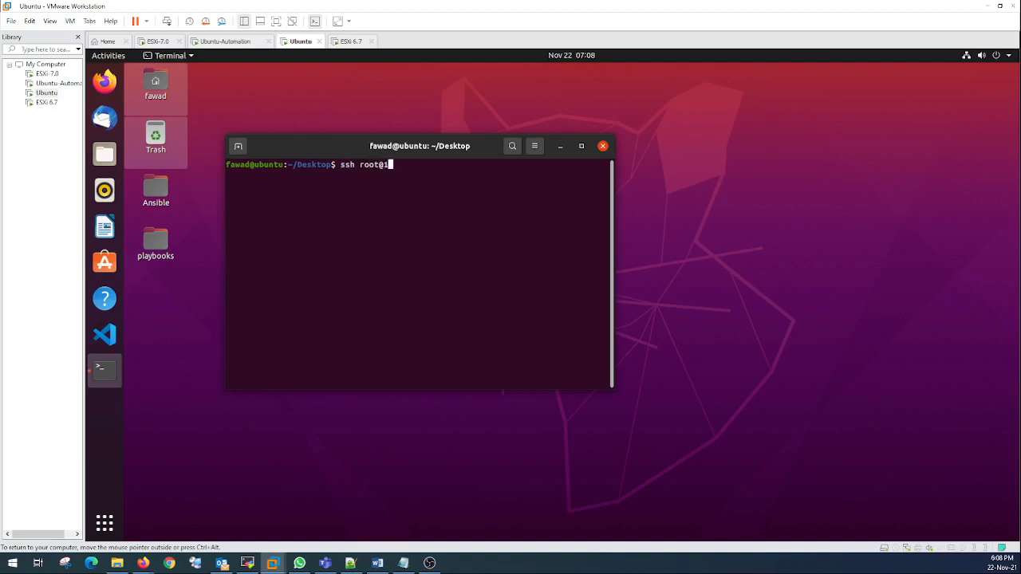
pyautogui.write('92.168.91.')
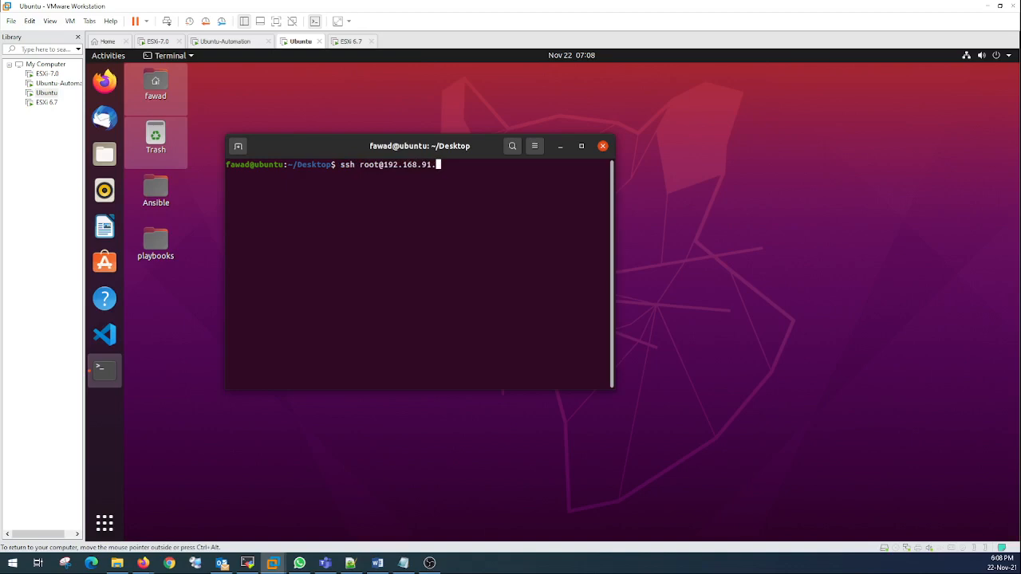
pyautogui.write('129')
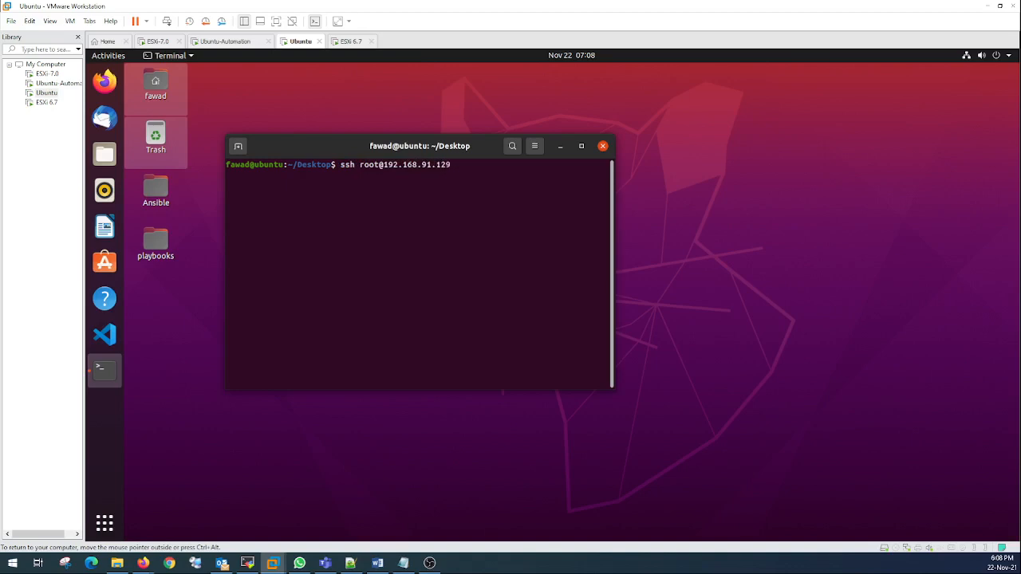
pyautogui.press('Return')
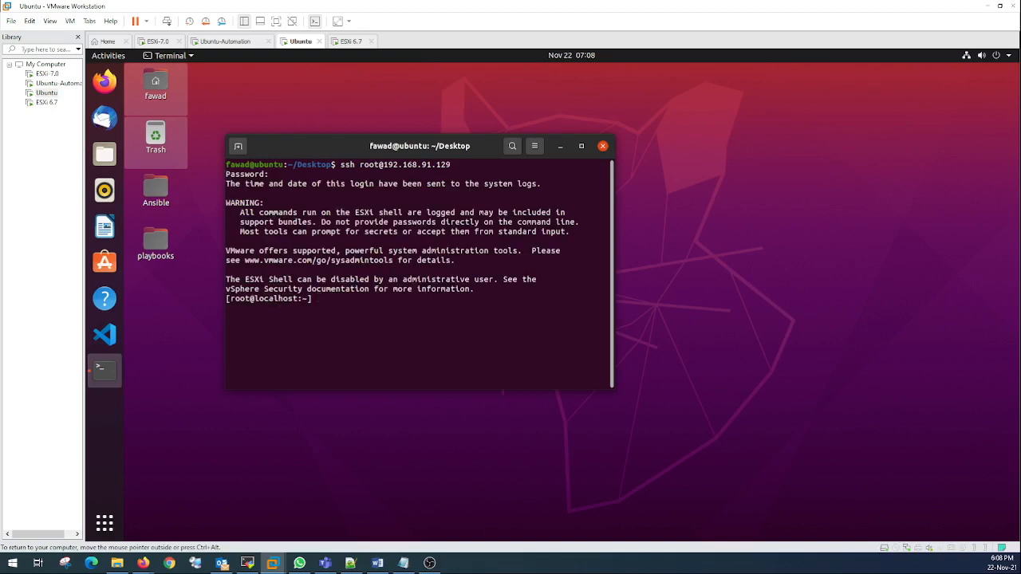
# Step: Exit the SSH session and clear the terminal screen
pyautogui.write('exit')
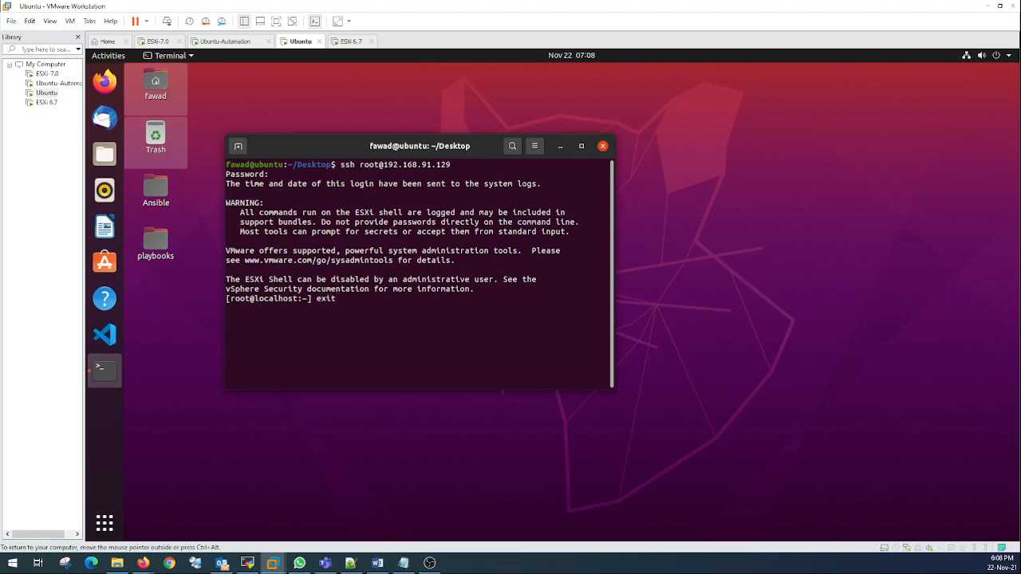
pyautogui.write('clear')
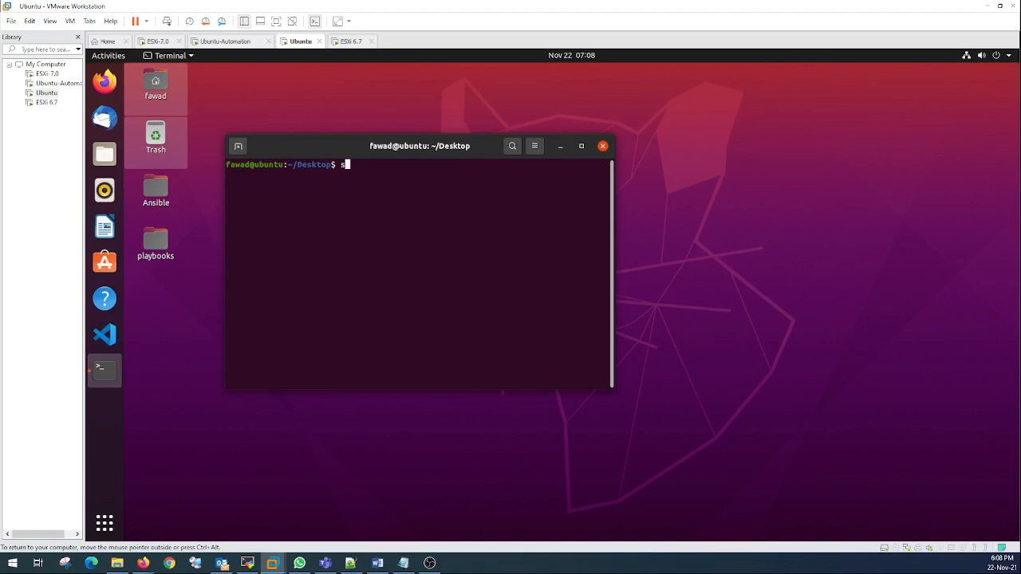
# Step: Run ssh-keygen -t rsa with the default path and an empty passphrase to create id_rsa and id_rsa.pub
pyautogui.write('sh-keygen -t rsa')
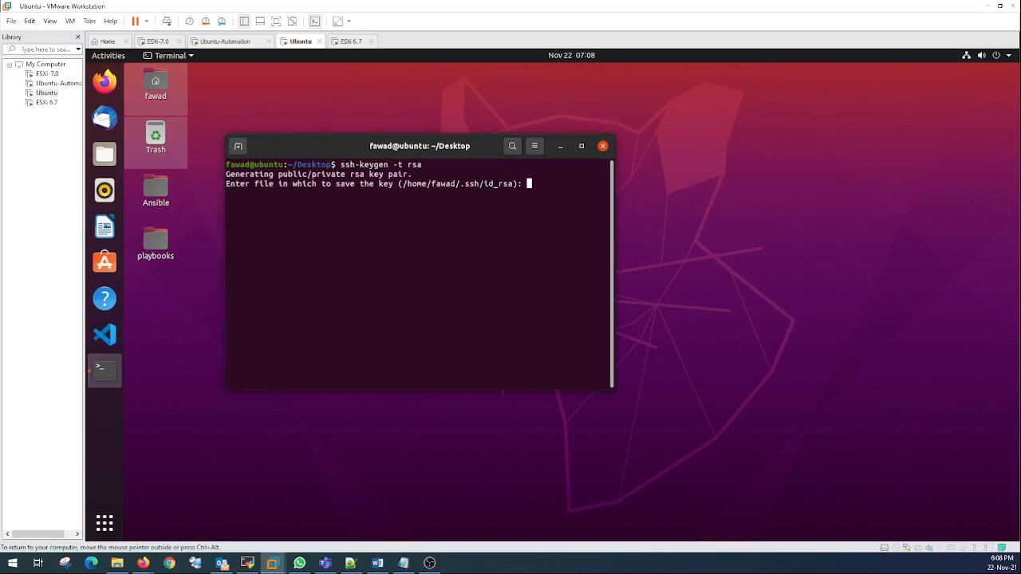
pyautogui.moveTo(472, 122)
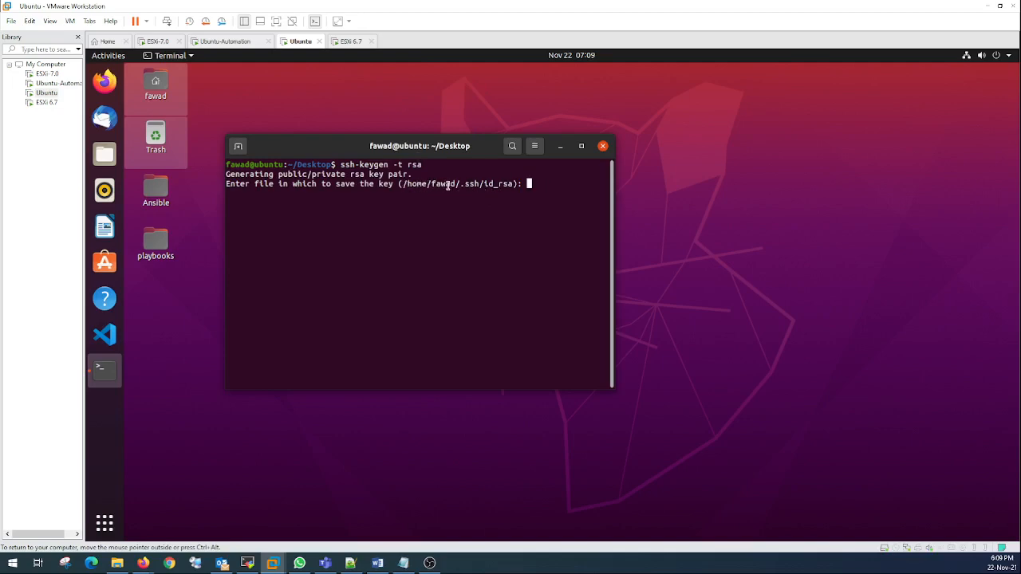
pyautogui.moveTo(546, 192)
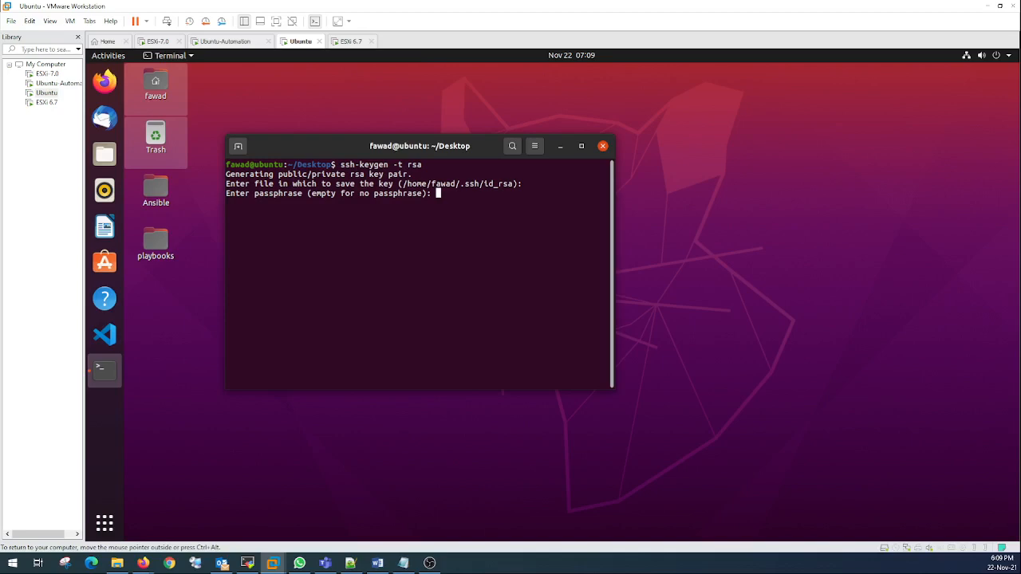
pyautogui.press('Enter')
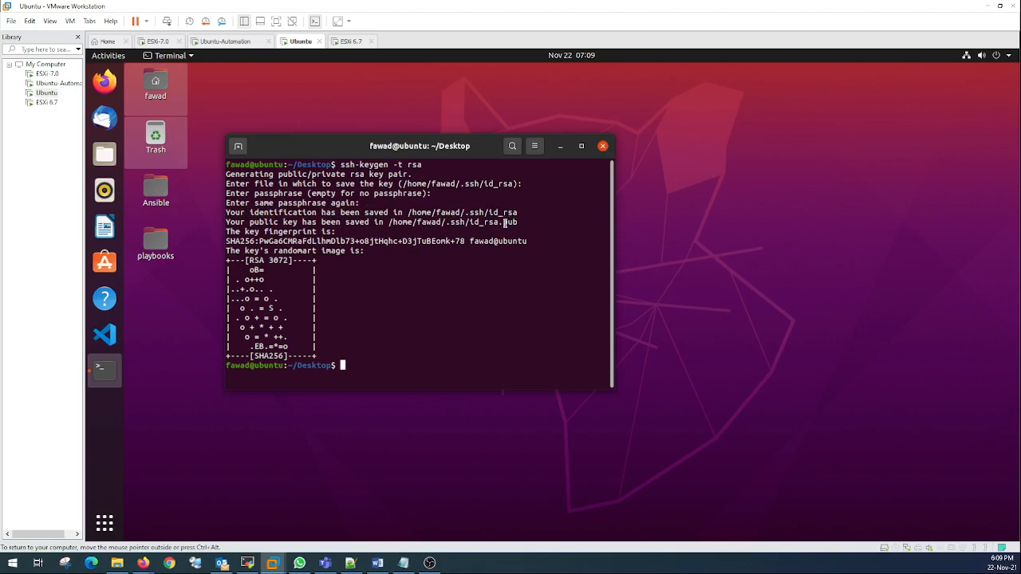
pyautogui.moveTo(411, 274)
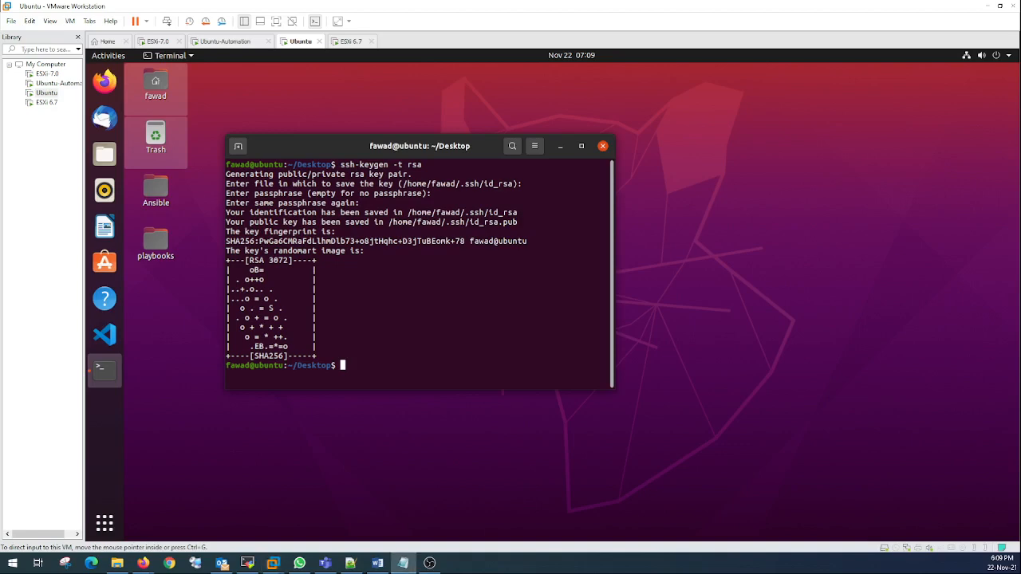
pyautogui.moveTo(453, 364)
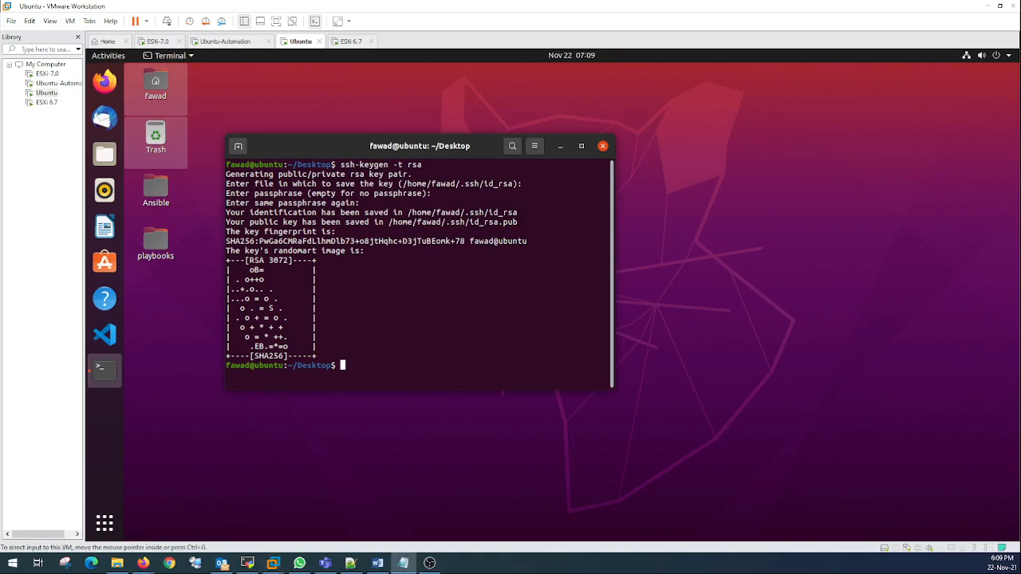
pyautogui.moveTo(673, 345)
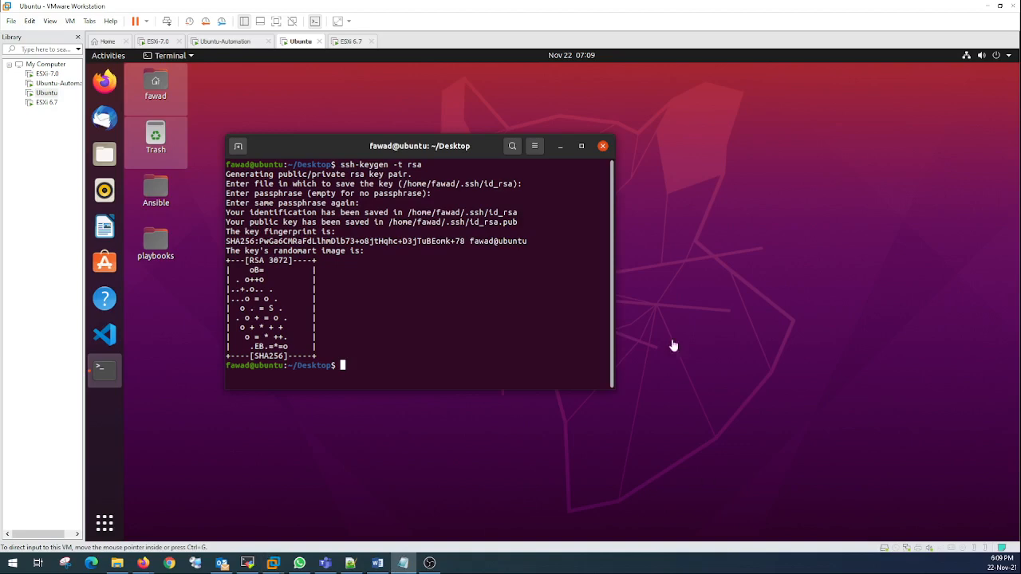
pyautogui.moveTo(385, 345)
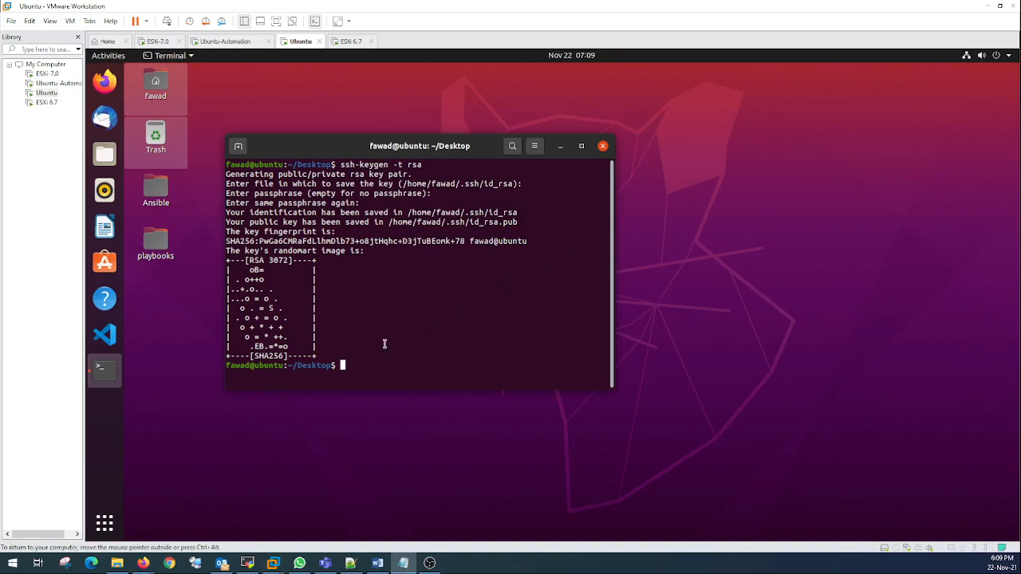
pyautogui.write("cat ~/.ssh/id_rsa.pub | ssh root@192.168.91.129 'cat >> /etc/ssh/keys-root/authorized_keys'")
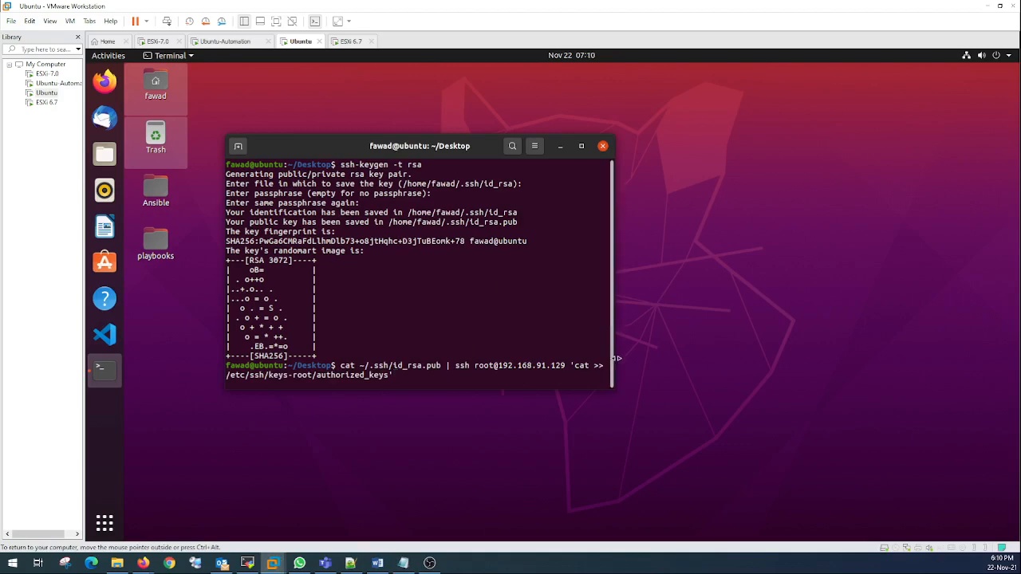
pyautogui.click(581, 145)
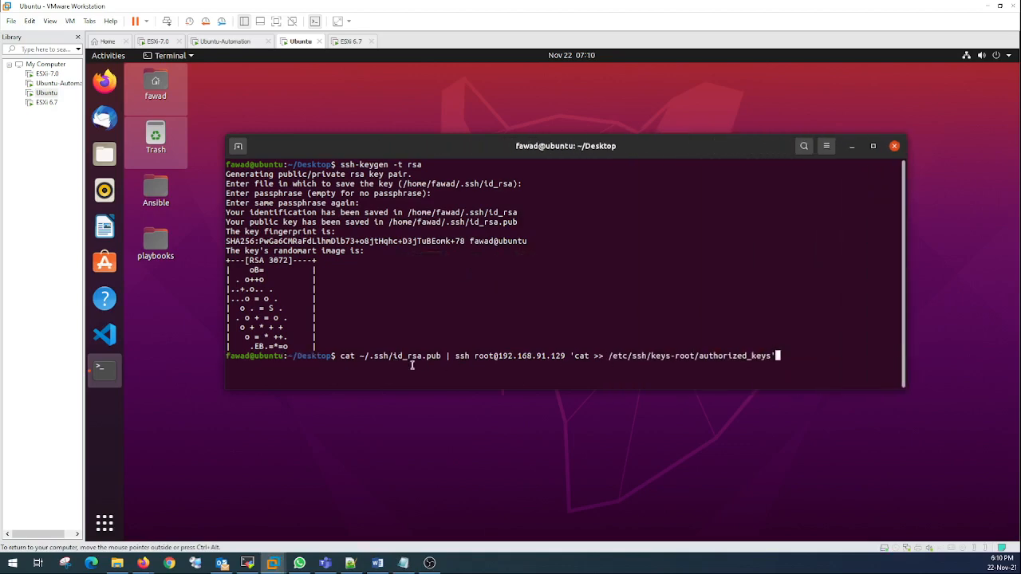
pyautogui.moveTo(382, 356)
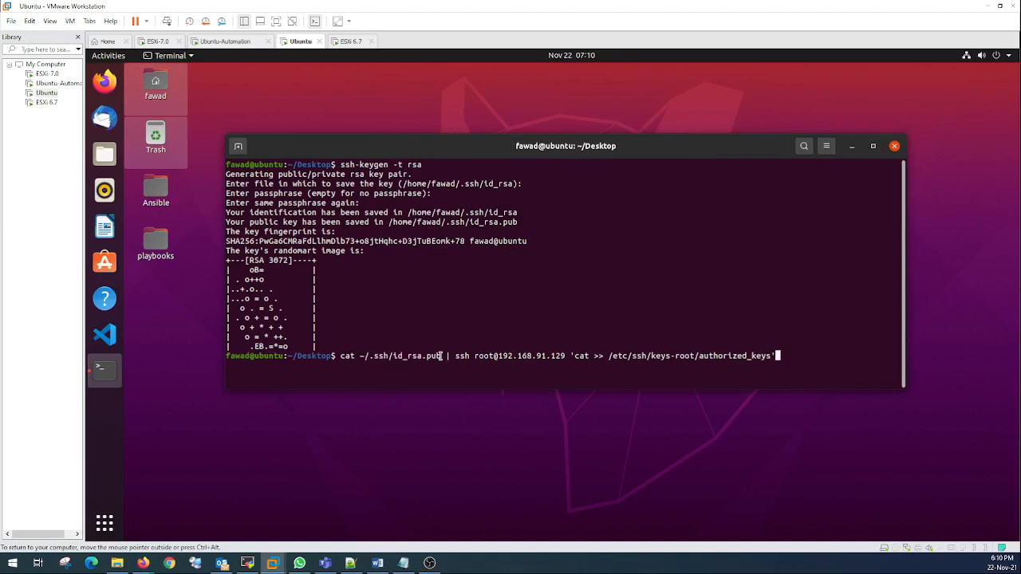
pyautogui.doubleClick(416, 356)
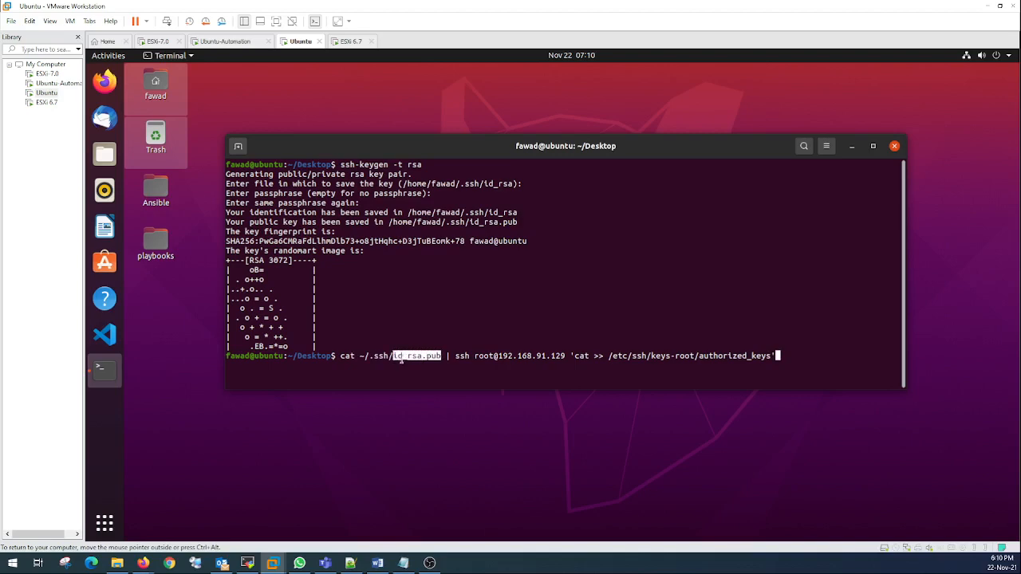
pyautogui.moveTo(457, 355)
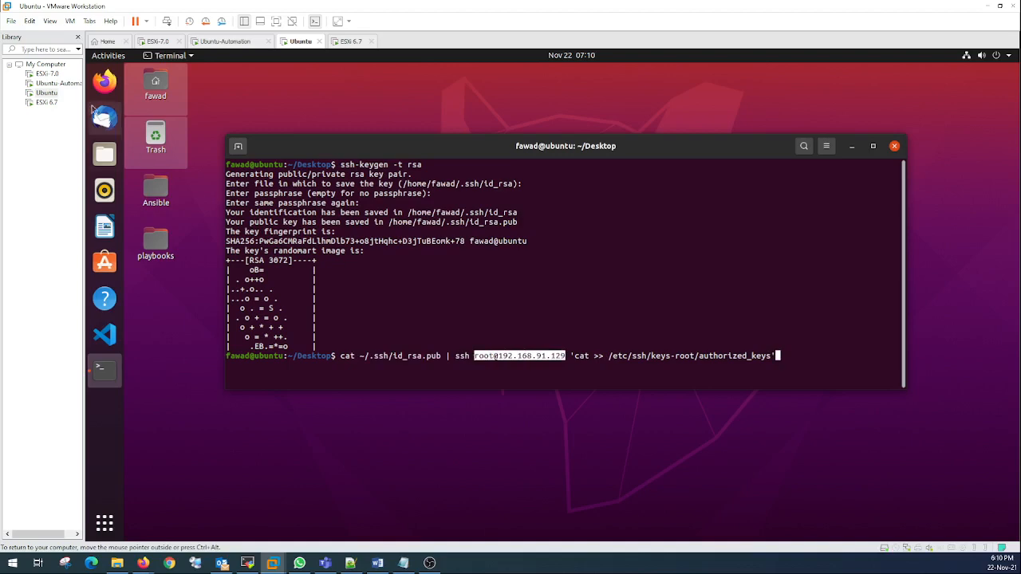
pyautogui.moveTo(574, 355)
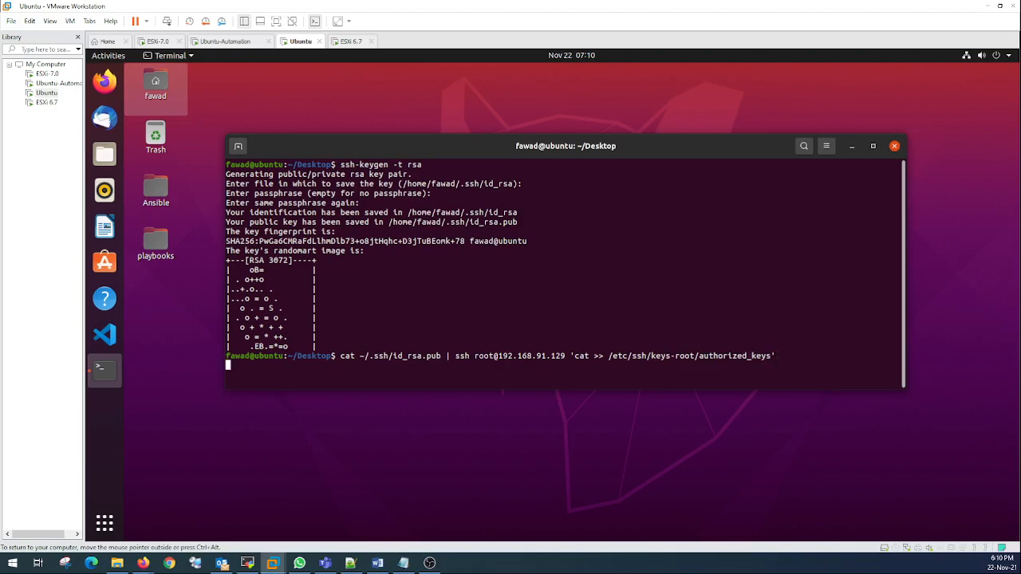
pyautogui.press('Return')
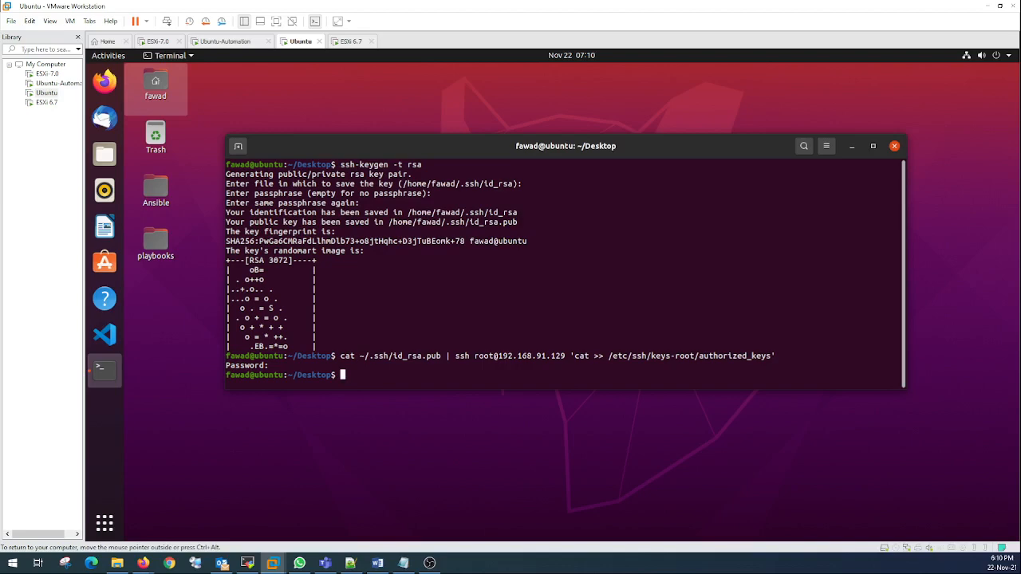
pyautogui.write('ssh')
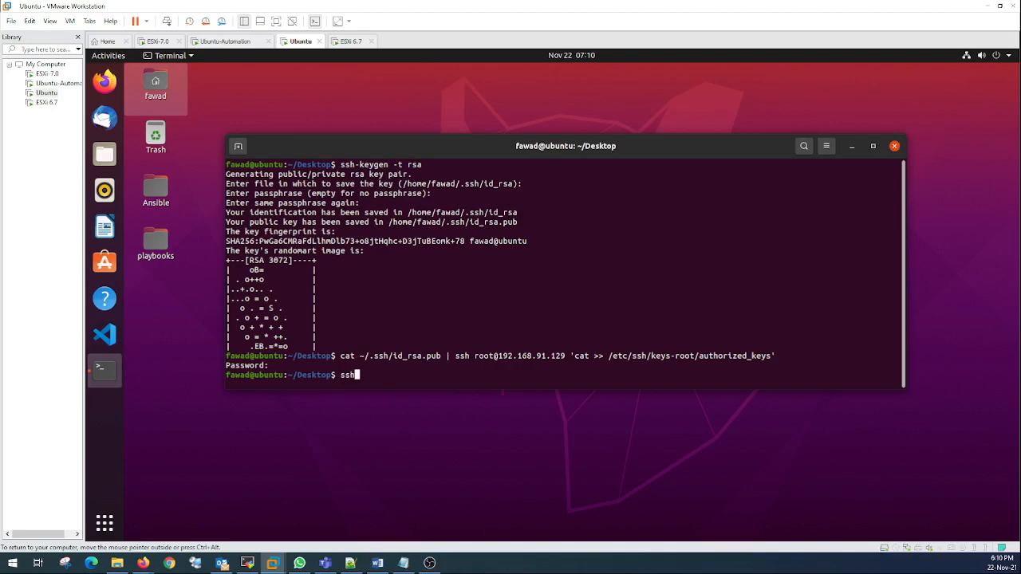
pyautogui.write('root@')
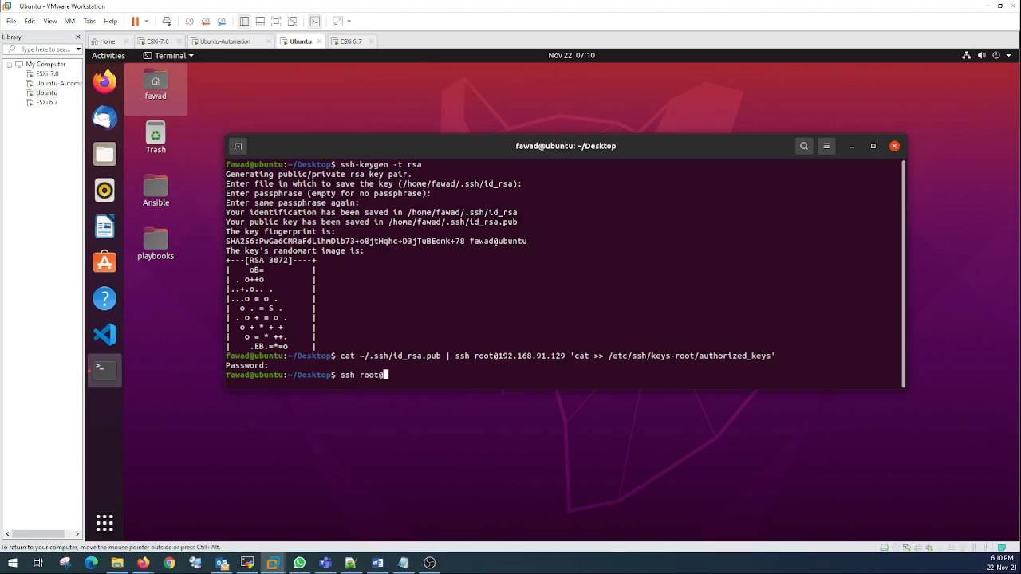
pyautogui.write('@192.168.91.129')
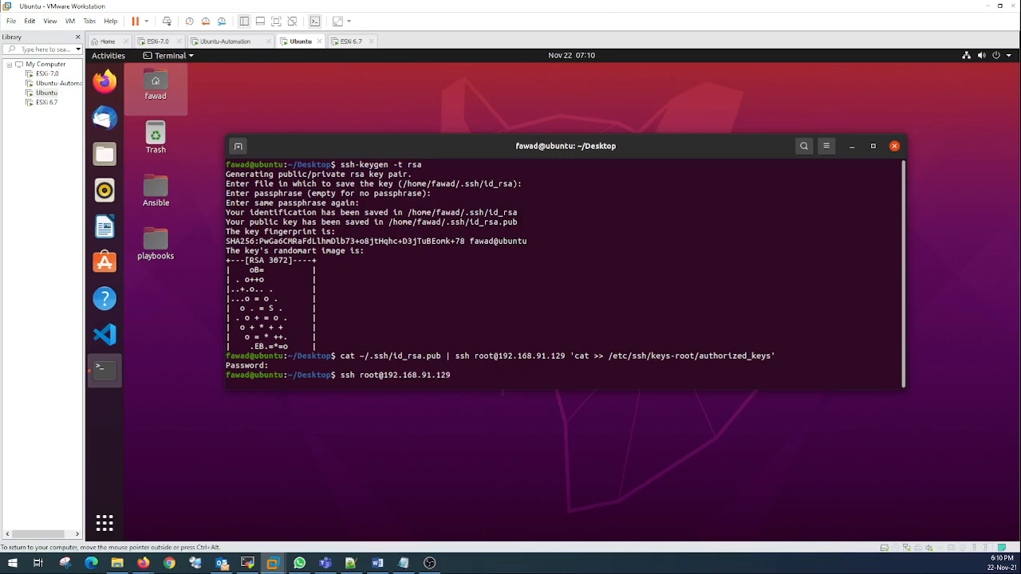
pyautogui.press('Return')
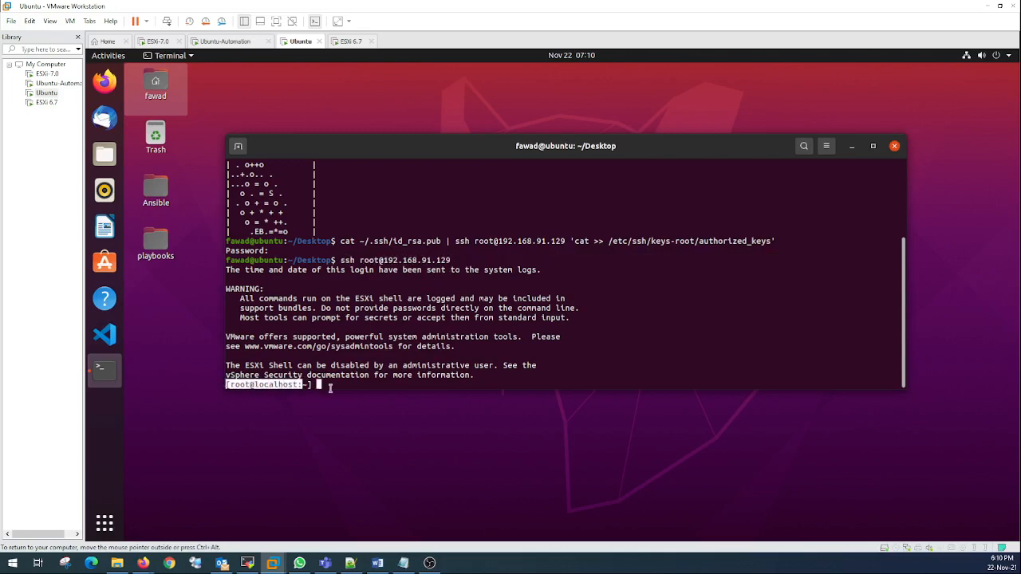
pyautogui.write('e')
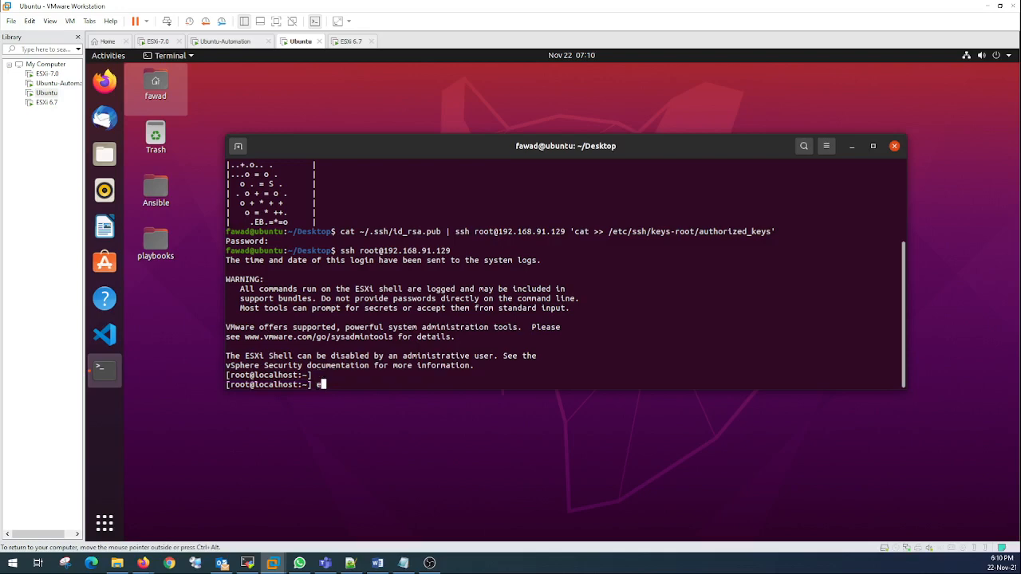